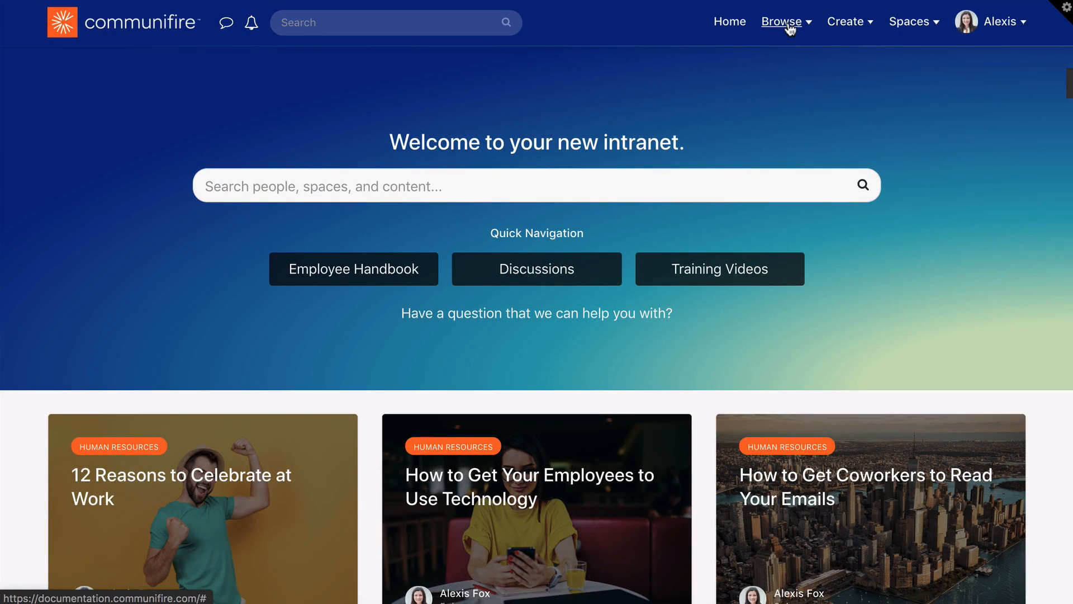
- Open the Recognition page from the Browse menu in the top navigation
click(782, 21)
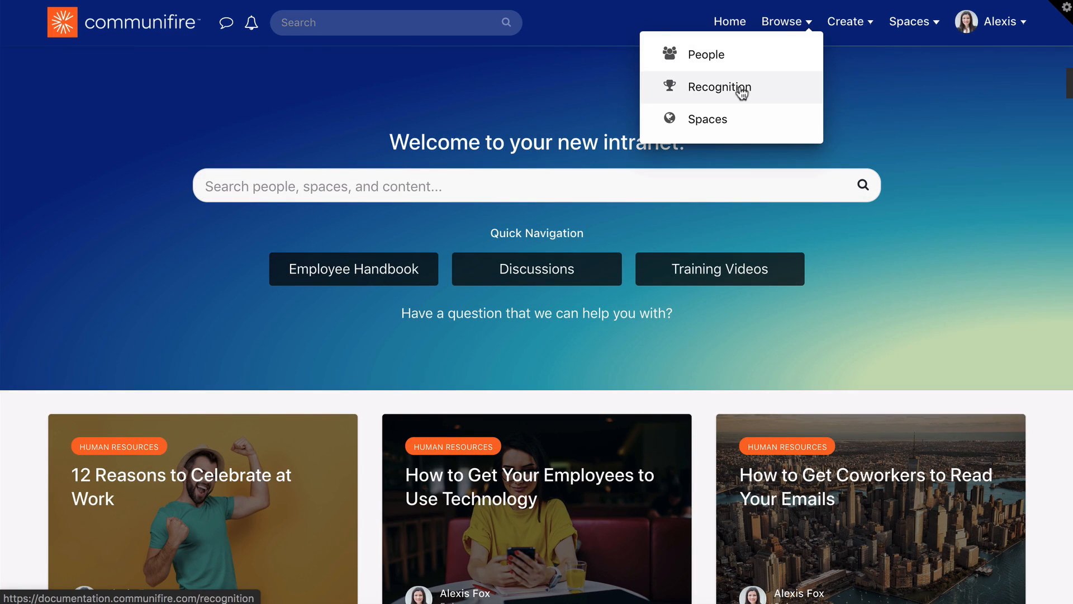
click(718, 88)
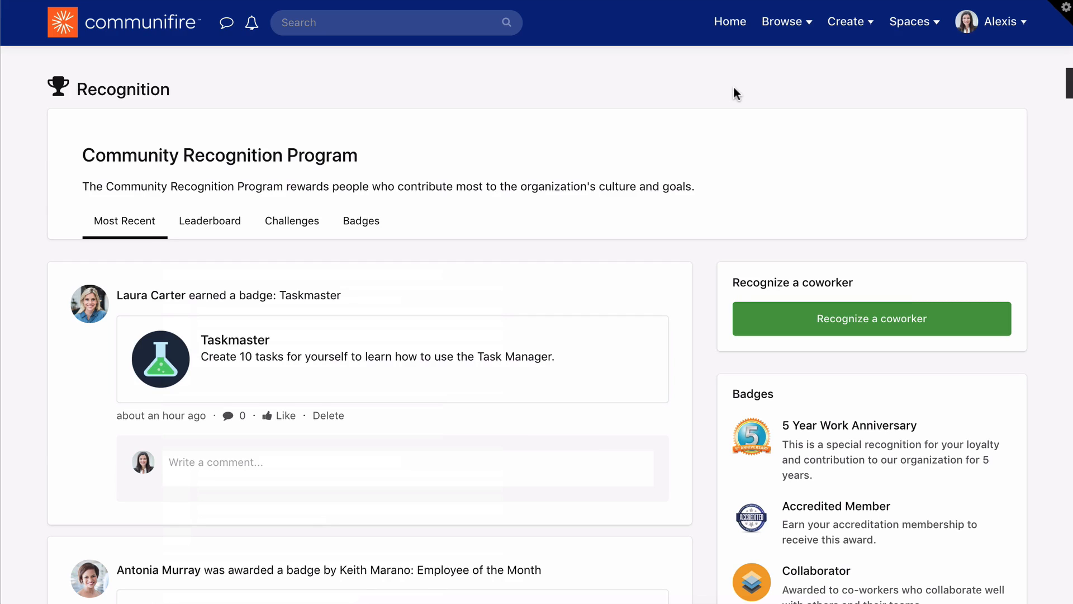
mouse_move(188, 309)
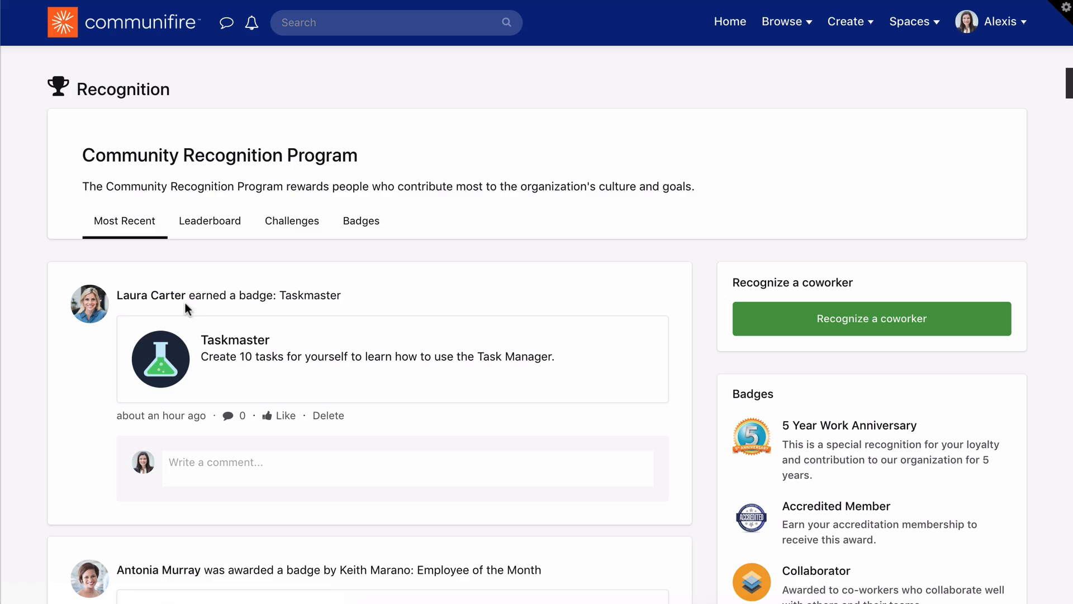
scroll(down, 3)
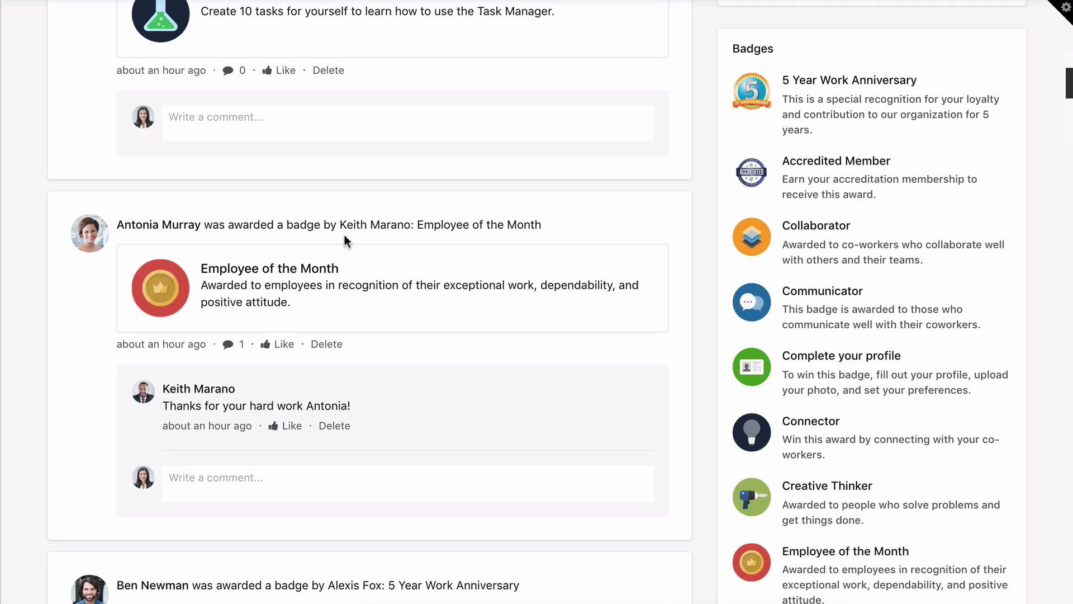
mouse_move(352, 299)
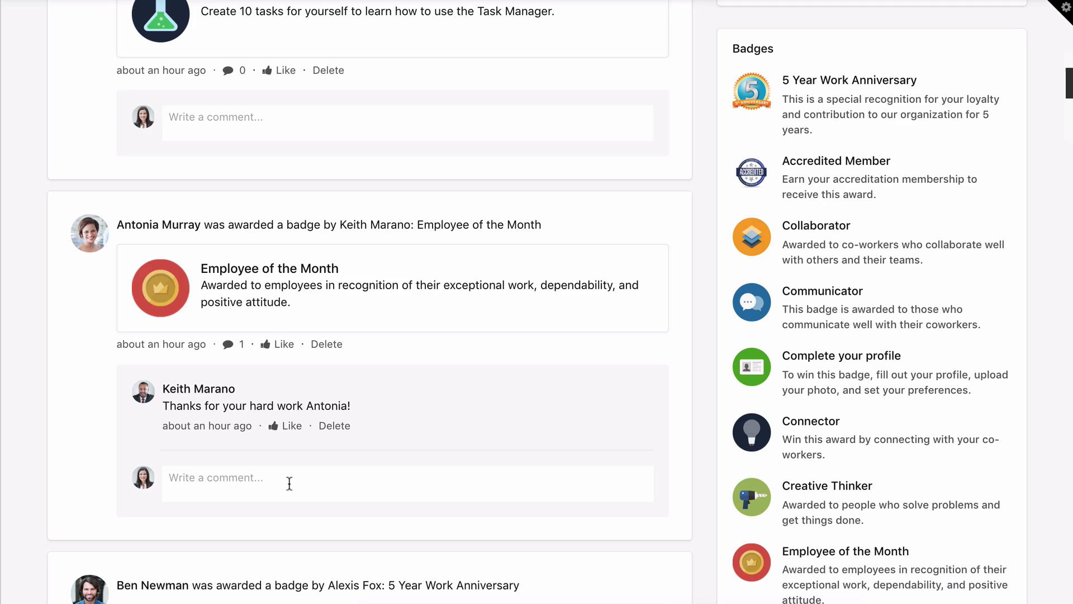
text(Congratulations Antonia!)
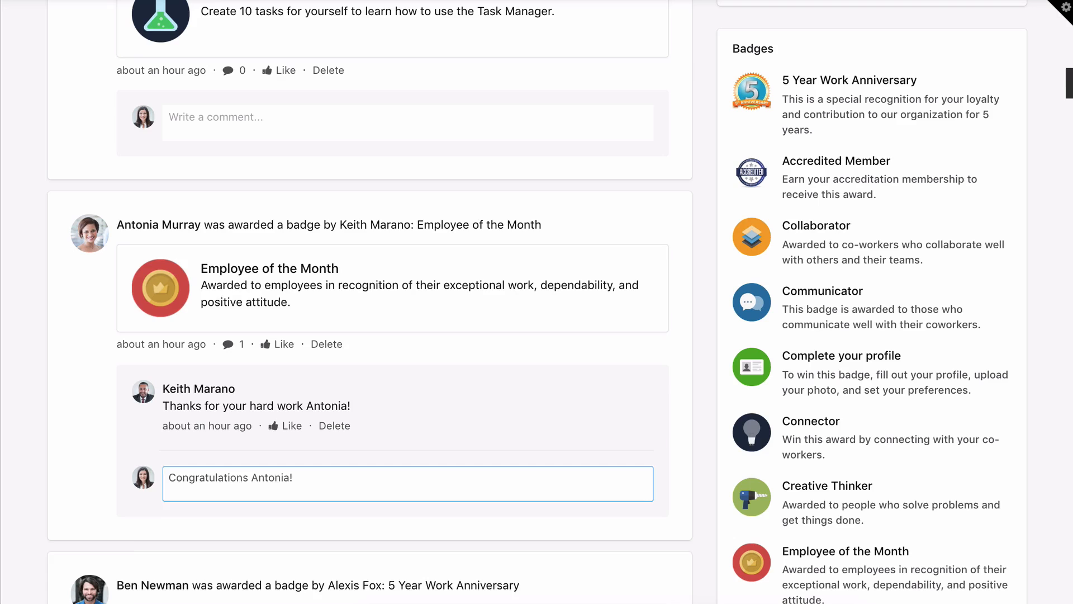
scroll(down, 3)
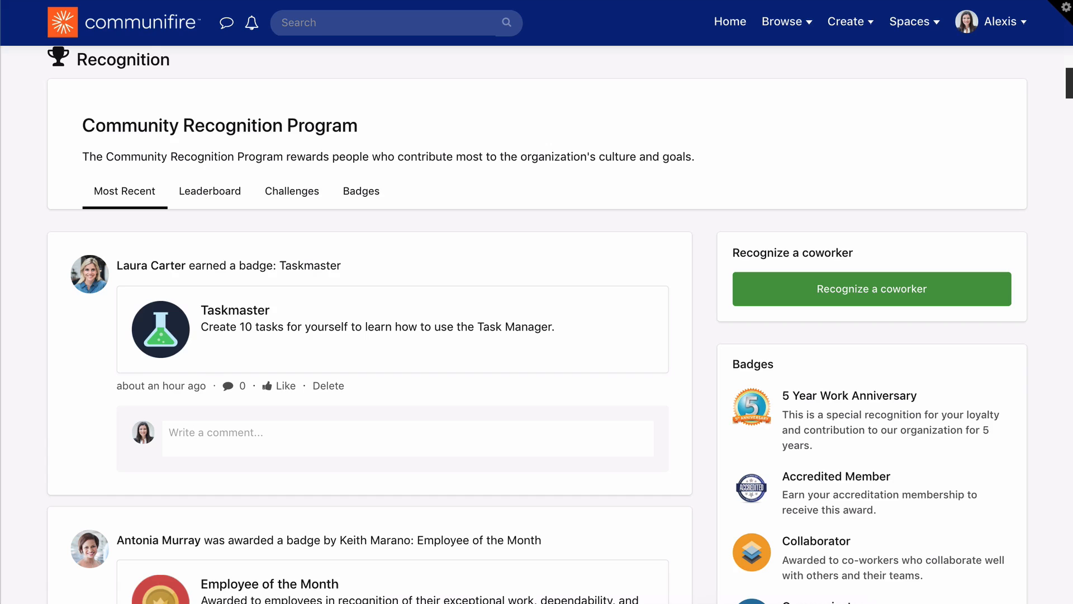
mouse_move(729, 125)
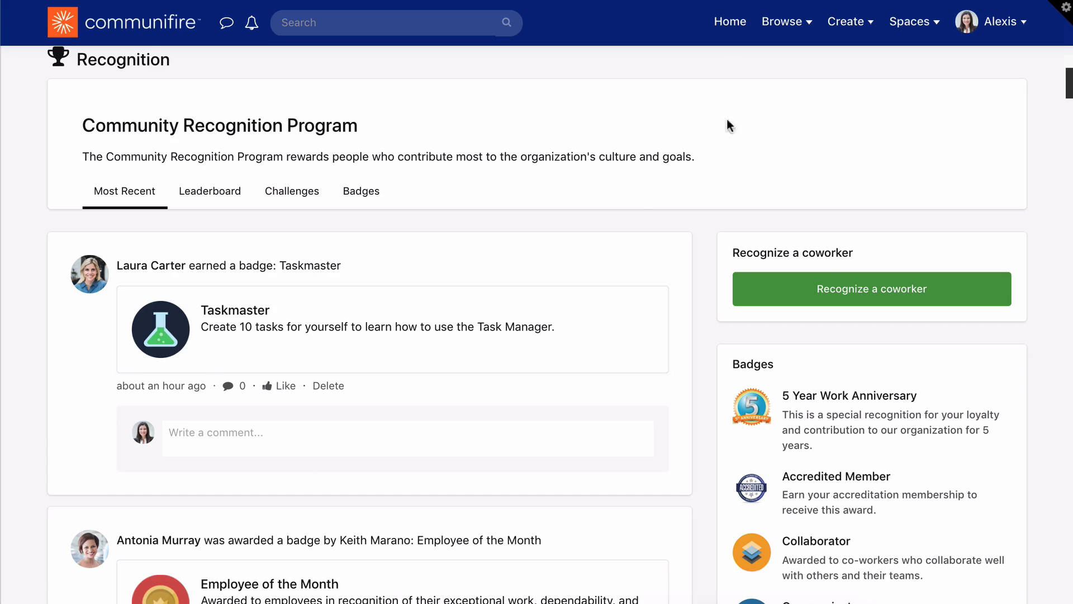
click(848, 21)
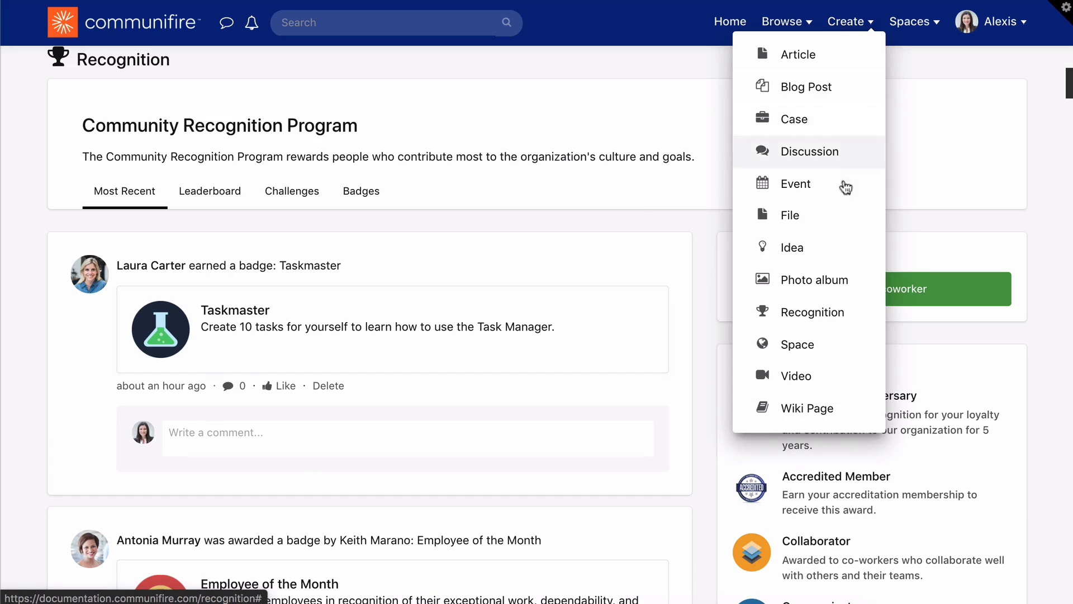
click(814, 312)
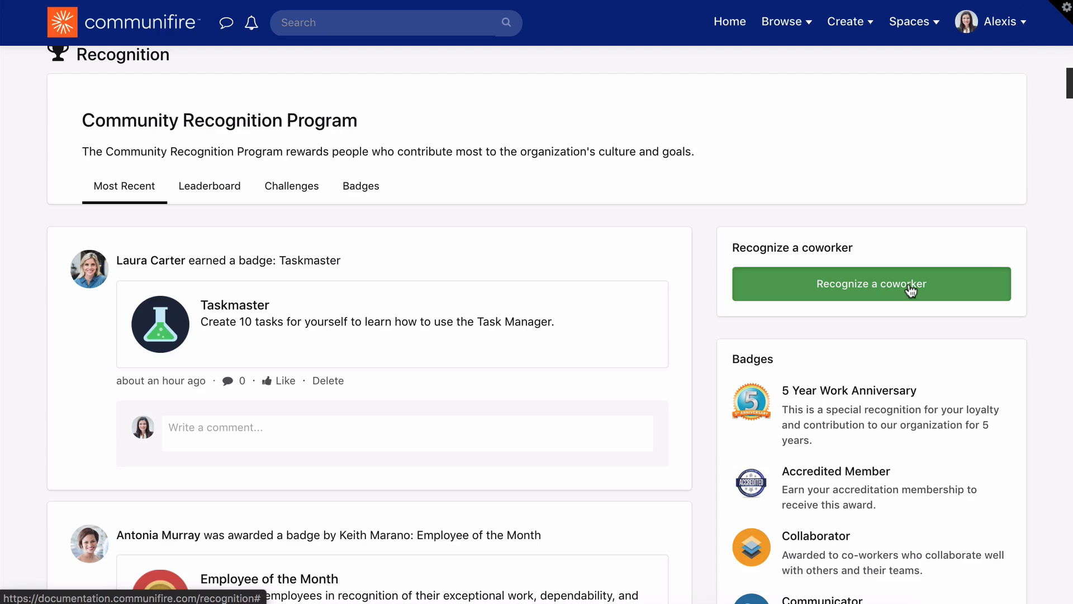
click(871, 284)
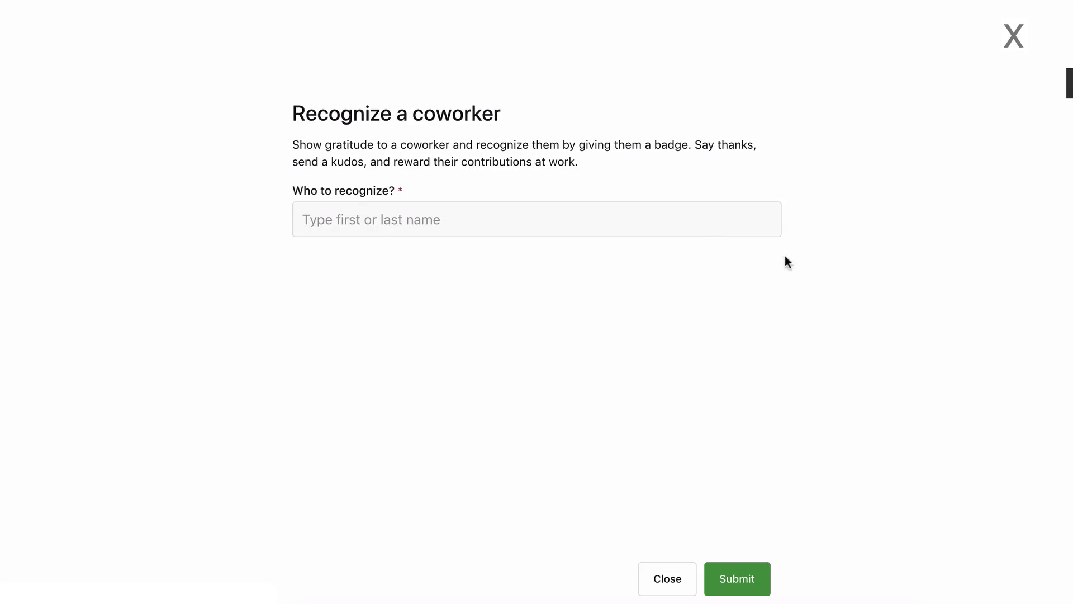
text(evely)
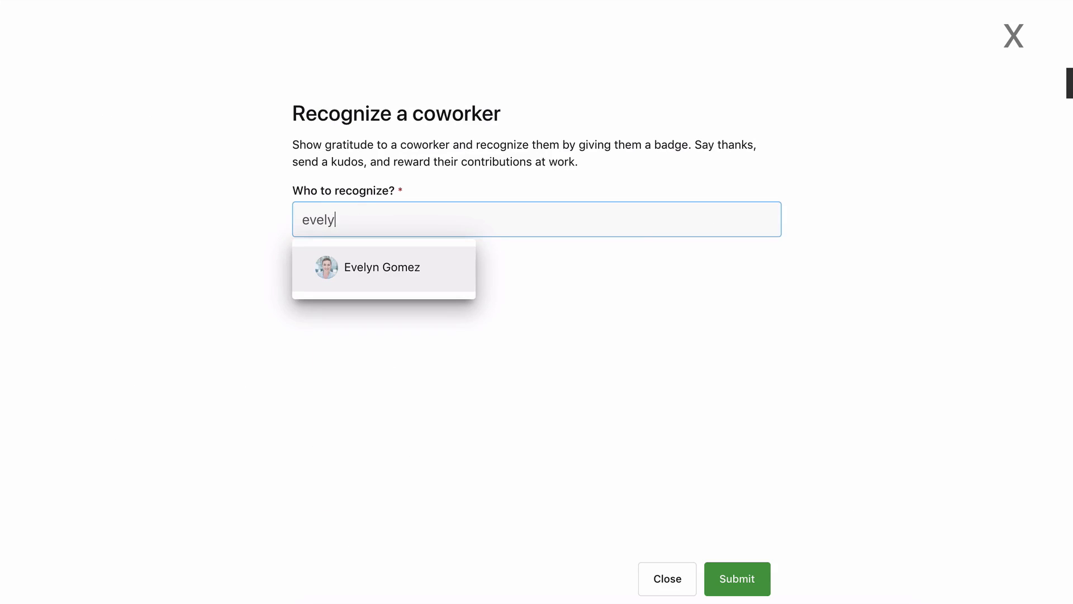
click(381, 267)
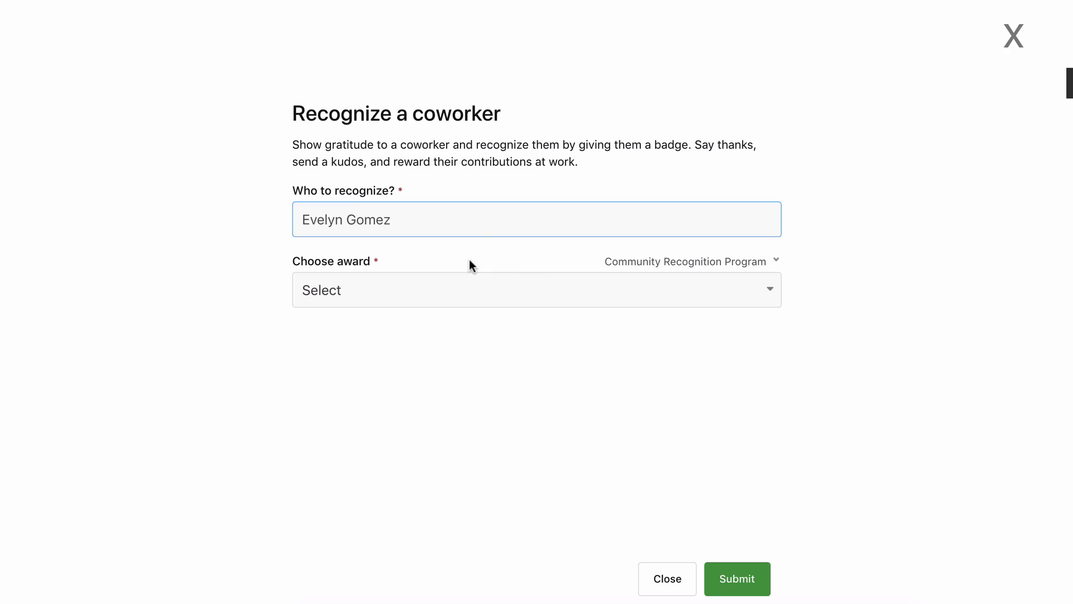
click(690, 261)
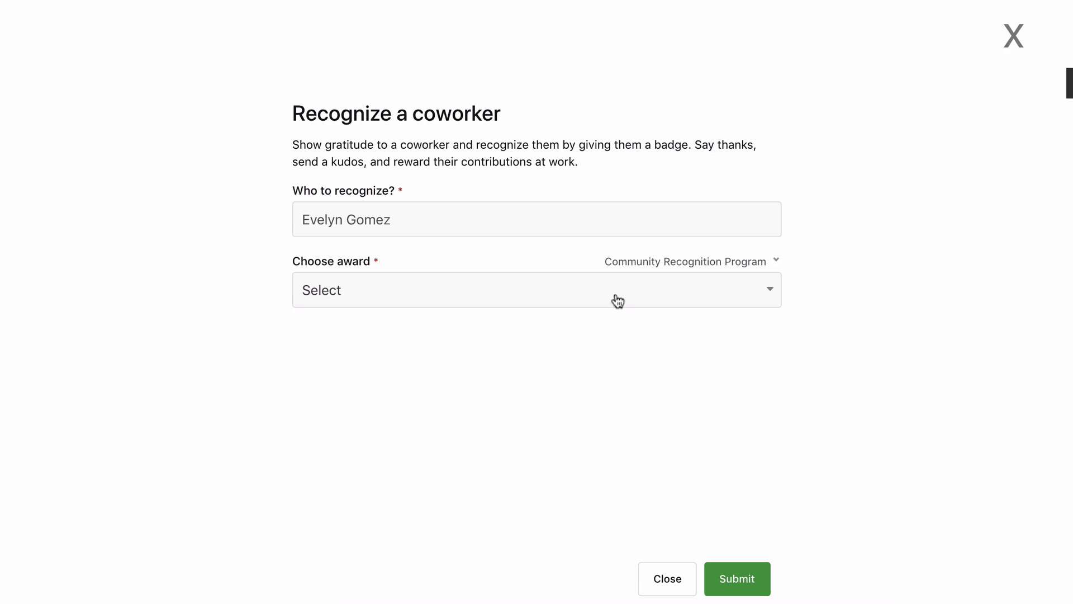
- Give her the Thank You badge with 'Thank you for your hard work!' and submit
click(536, 290)
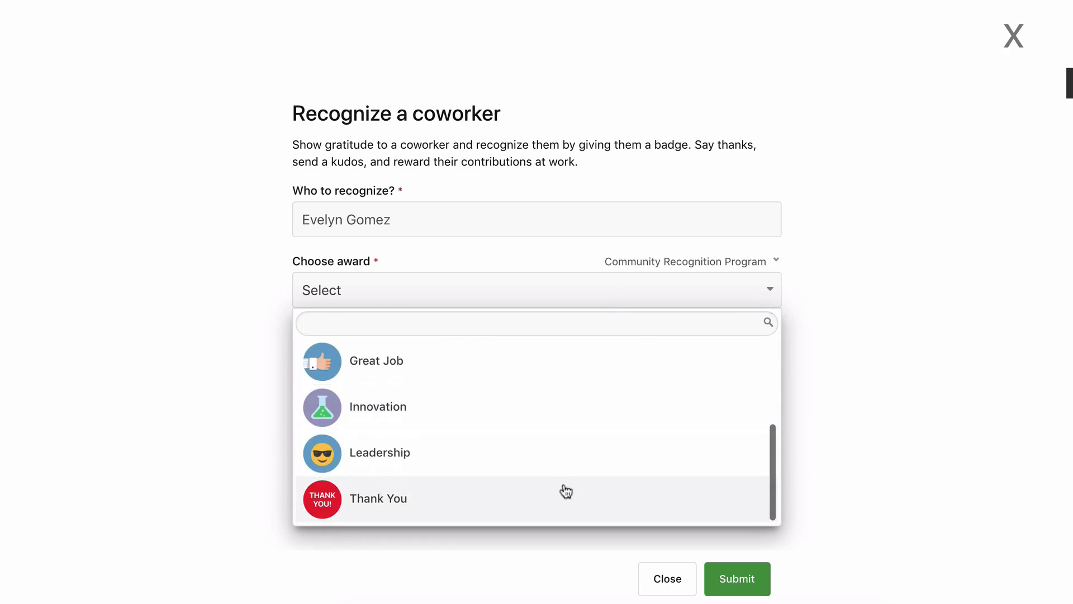
click(377, 498)
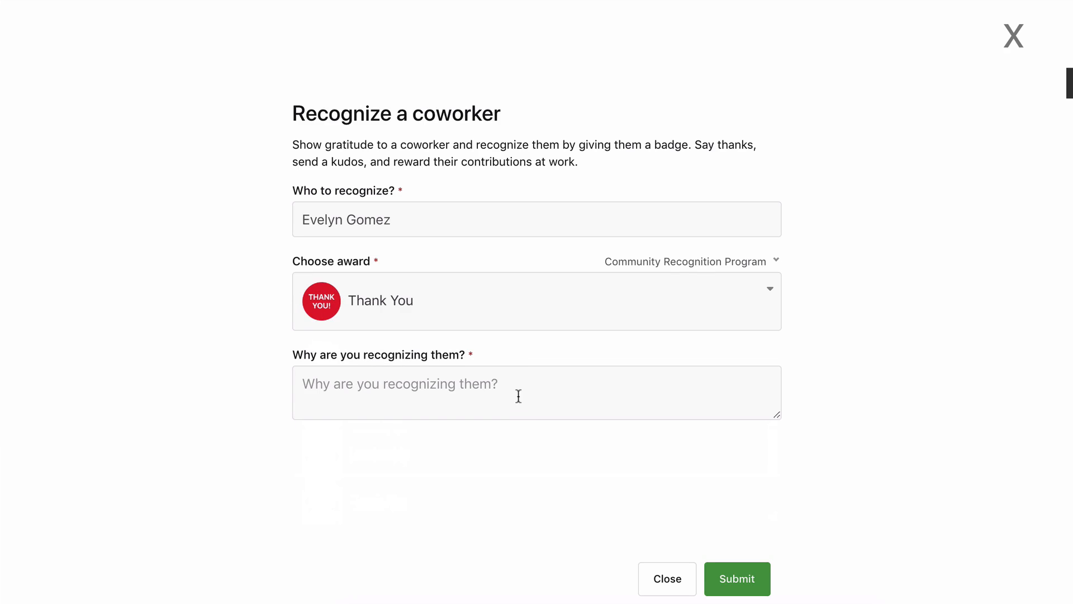
text(Thank you for your hard w)
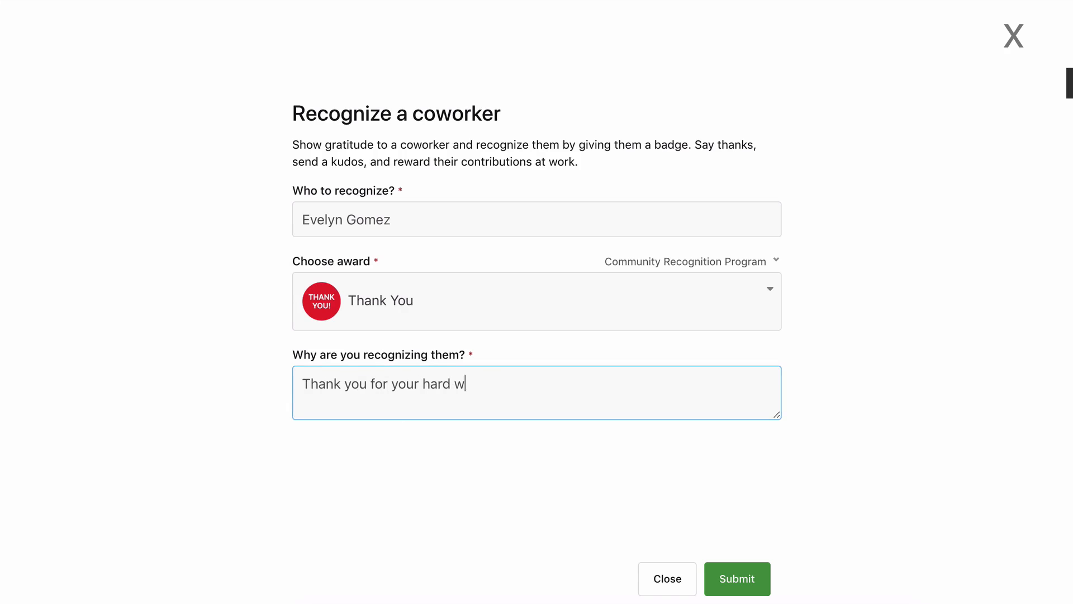
text(ork!)
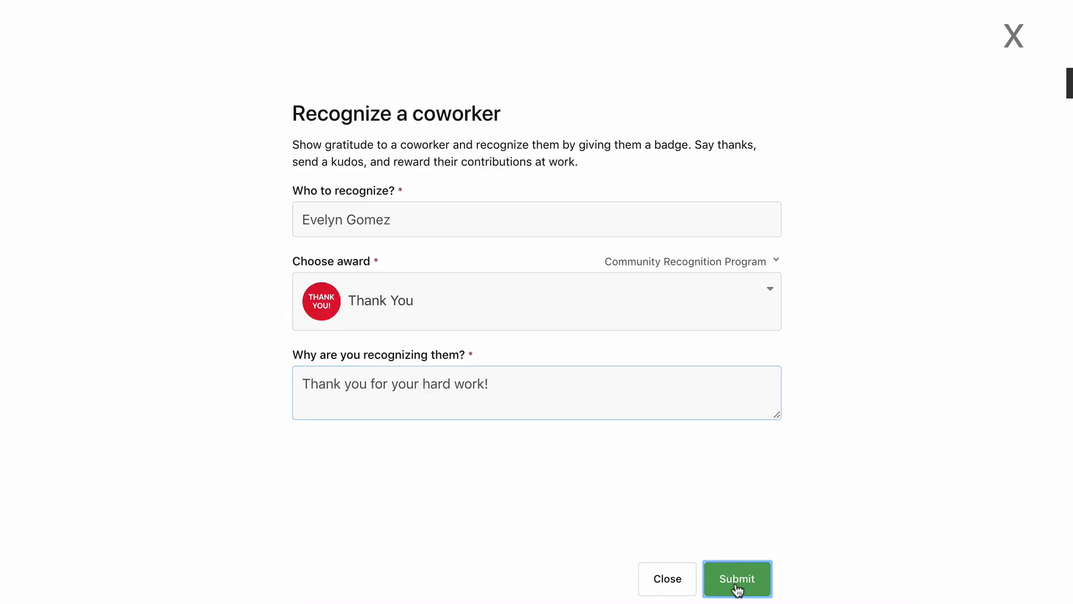
click(737, 579)
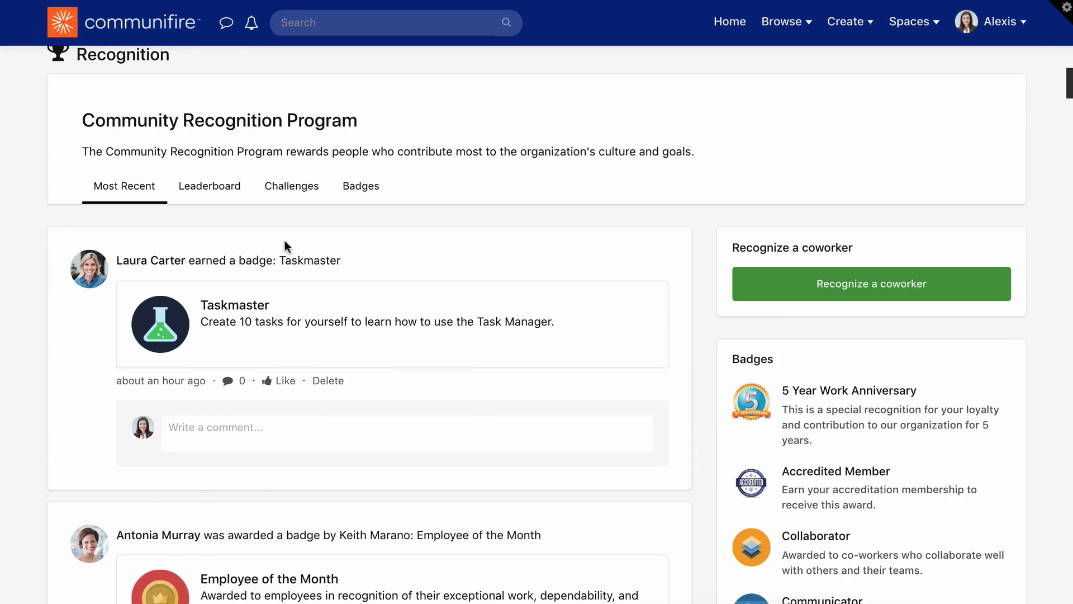
- Review the leaderboard's top ten members ranked by points, sent and received counts
click(210, 186)
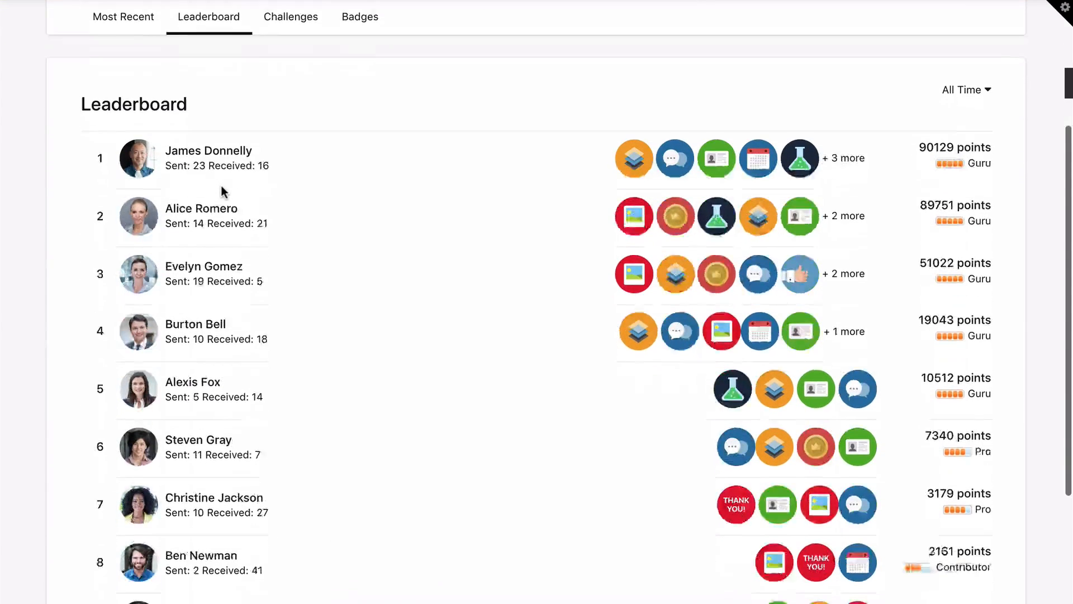
scroll(down, 3)
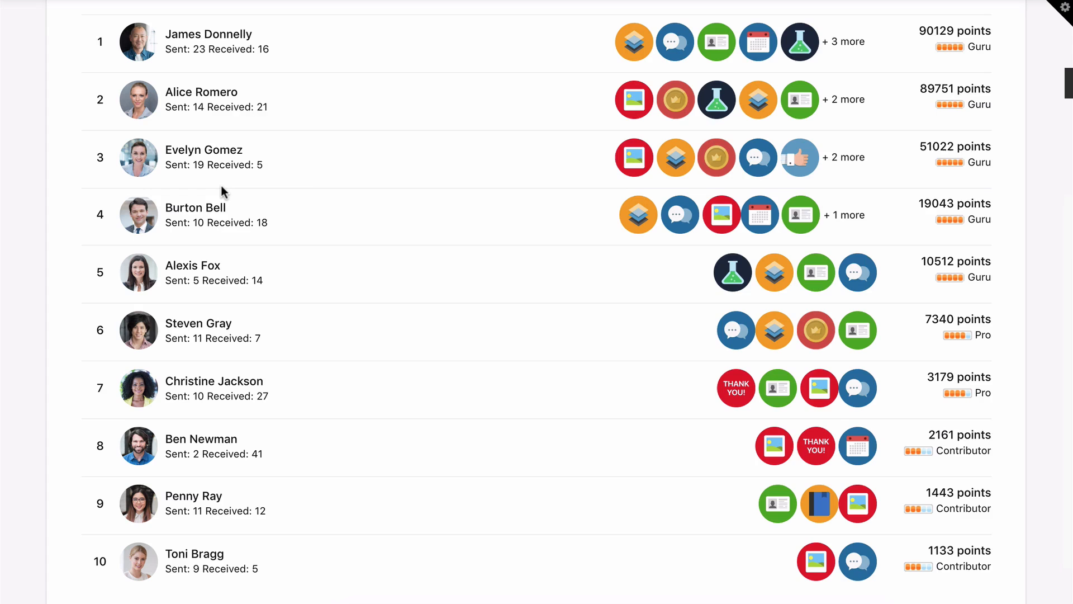
scroll(up, 3)
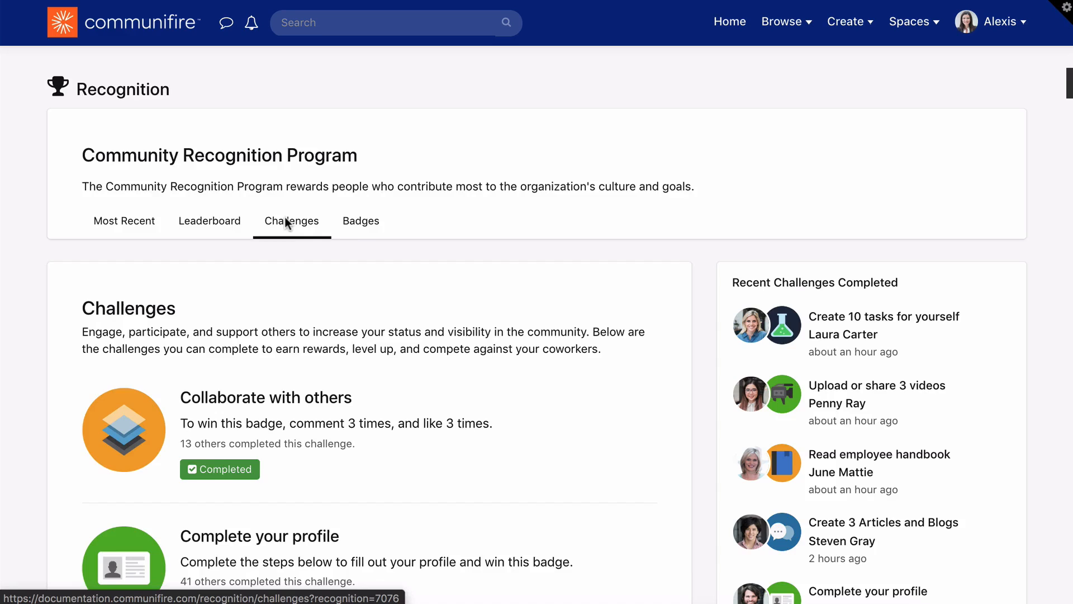
- Scroll through the challenge list to check each challenge's completion status
scroll(down, 3)
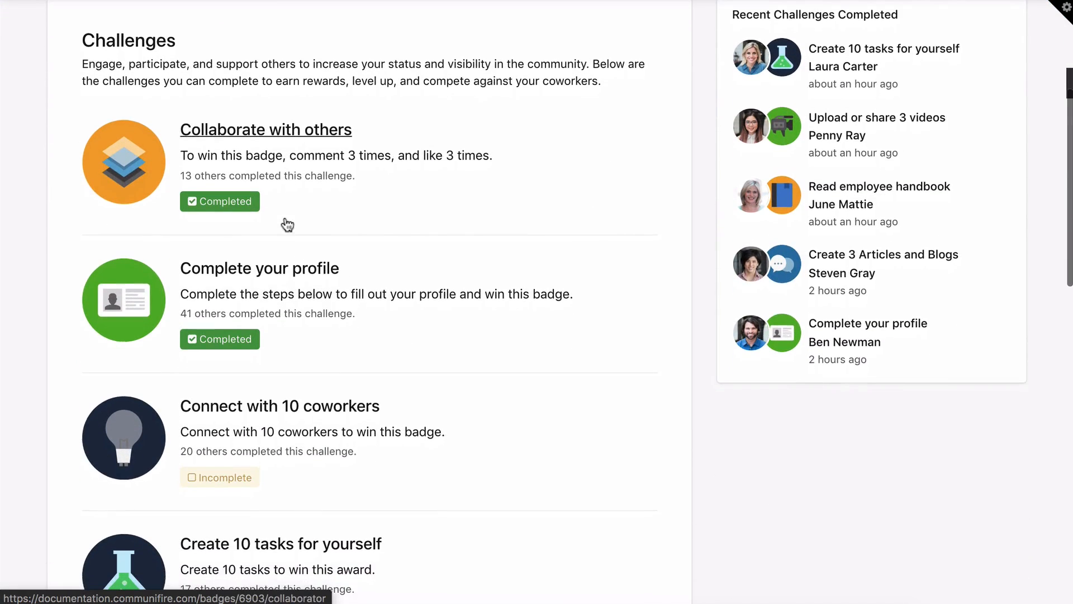
mouse_move(287, 222)
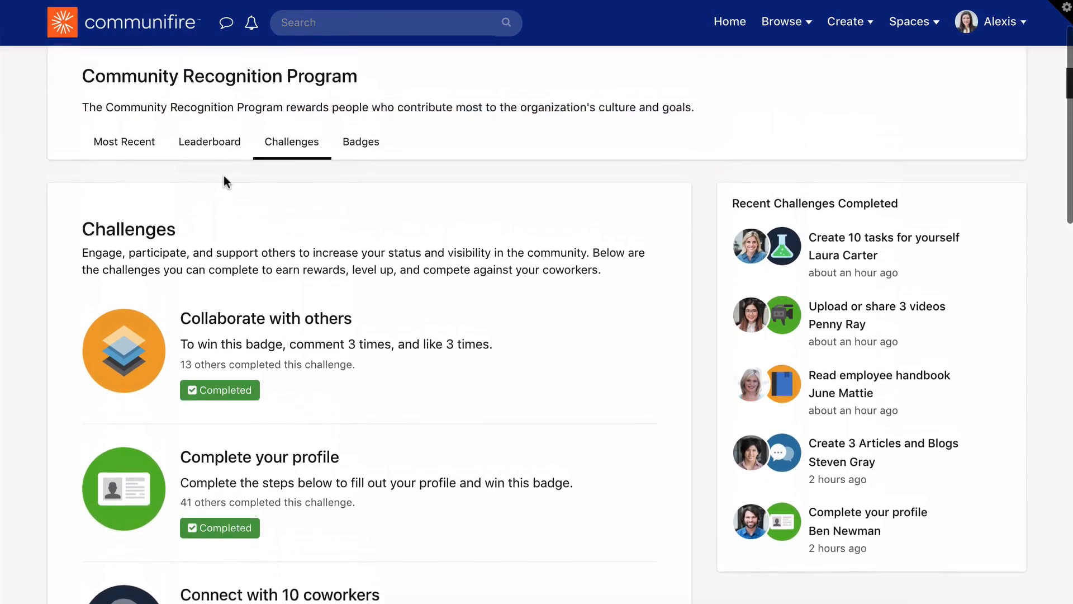
- Browse the Badges tab down to the Kudos Badges and Challenge Badges
click(360, 141)
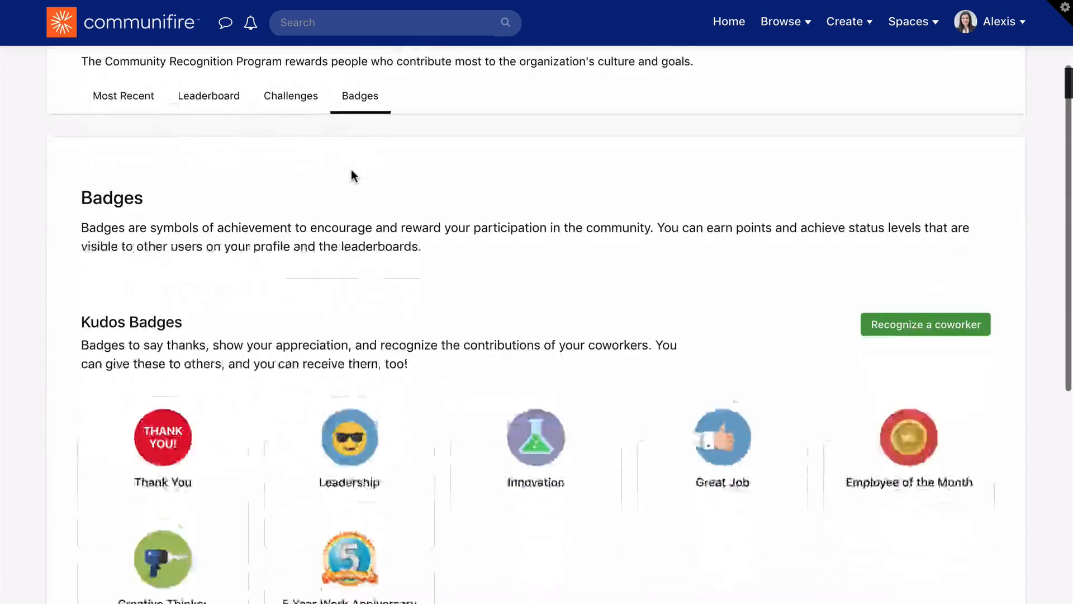
scroll(down, 3)
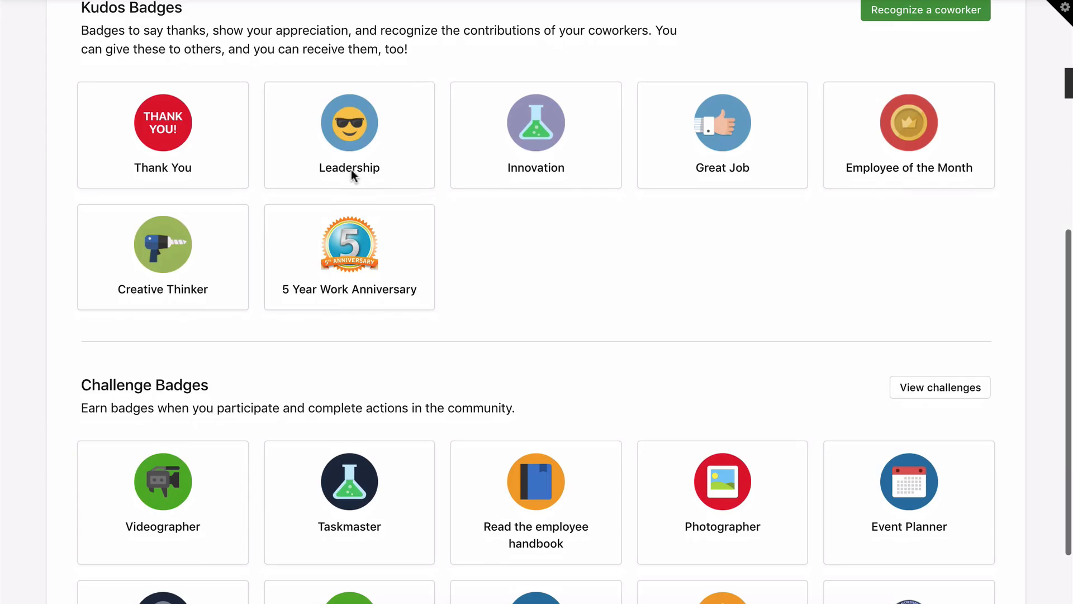
mouse_move(495, 266)
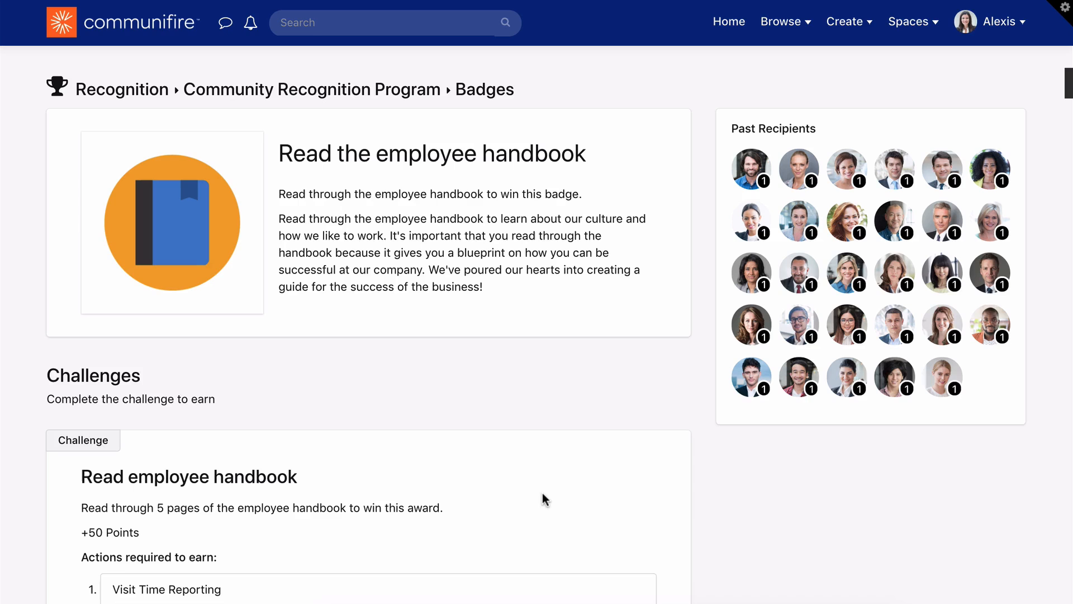
- Scroll through the handbook badge's recipients and five challenge actions, then back up
scroll(down, 3)
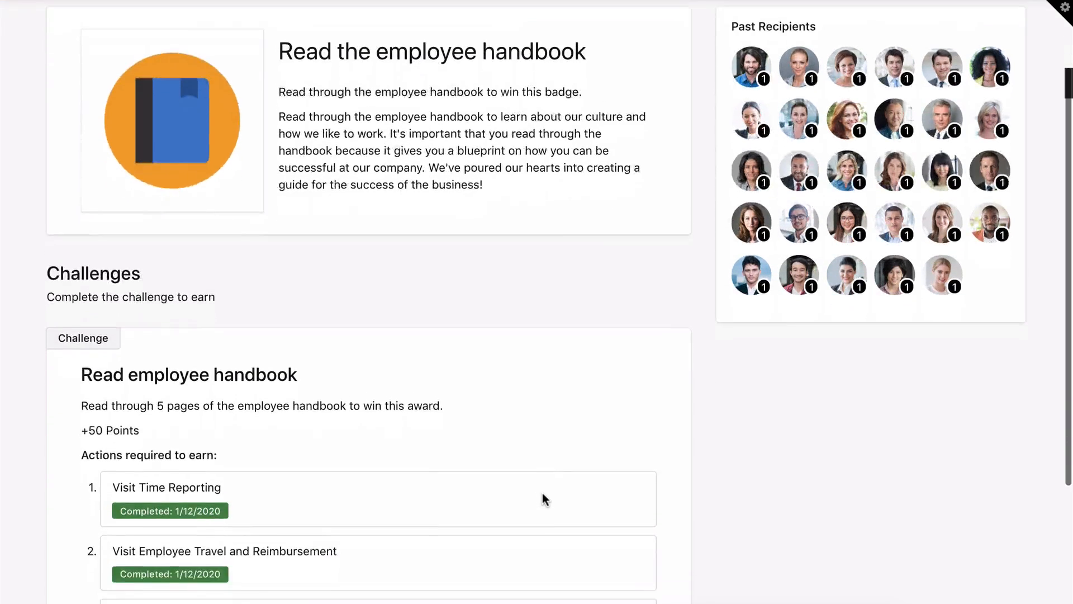
scroll(down, 3)
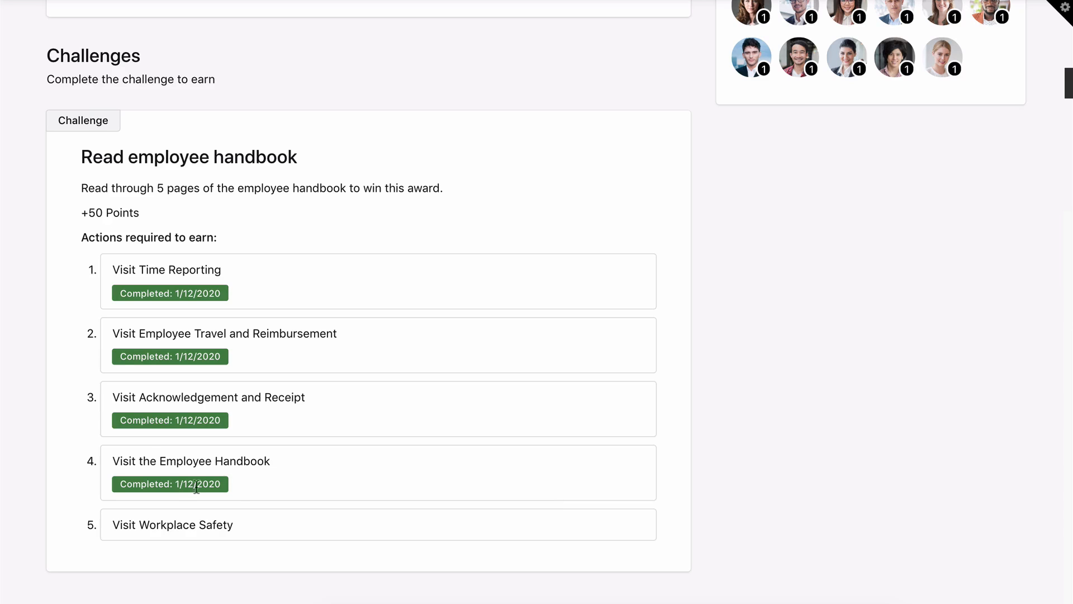
mouse_move(239, 482)
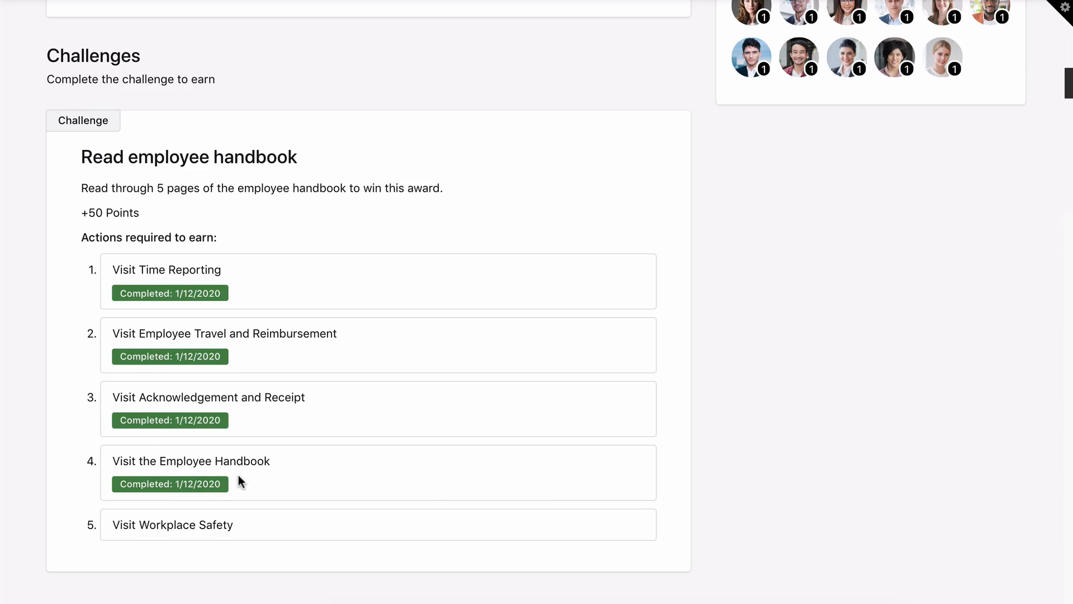
scroll(up, 3)
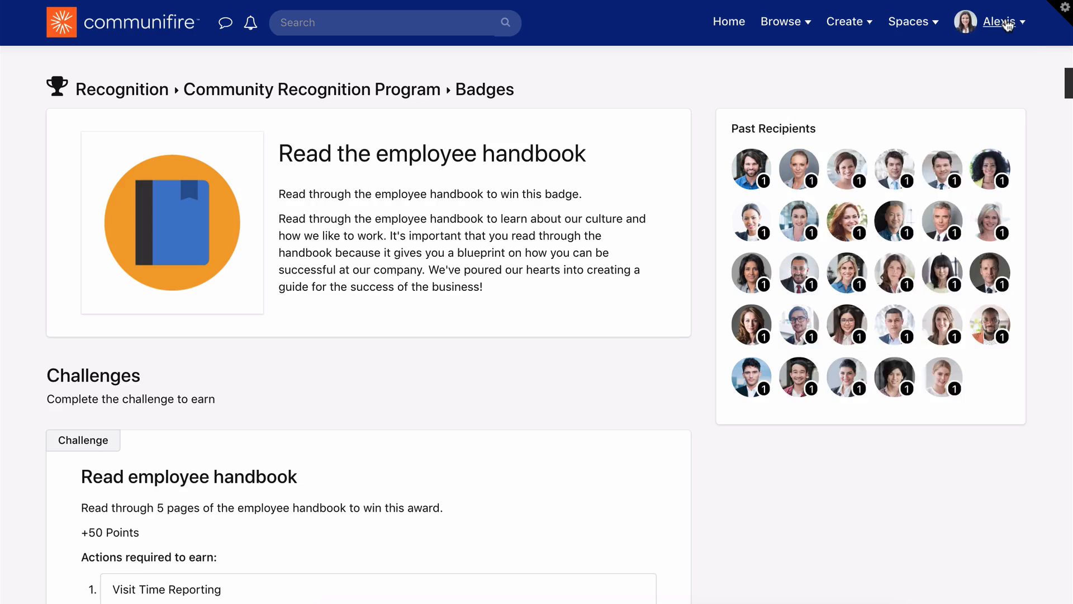
- From the profile menu, view personal challenges and the Direct Reports Leaderboard
click(993, 21)
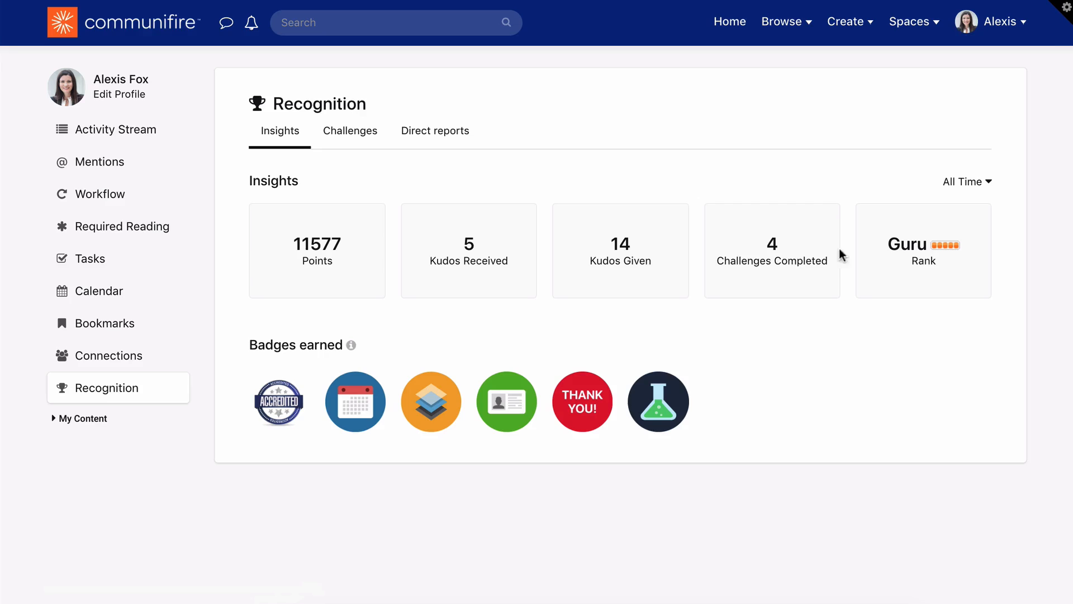
mouse_move(358, 449)
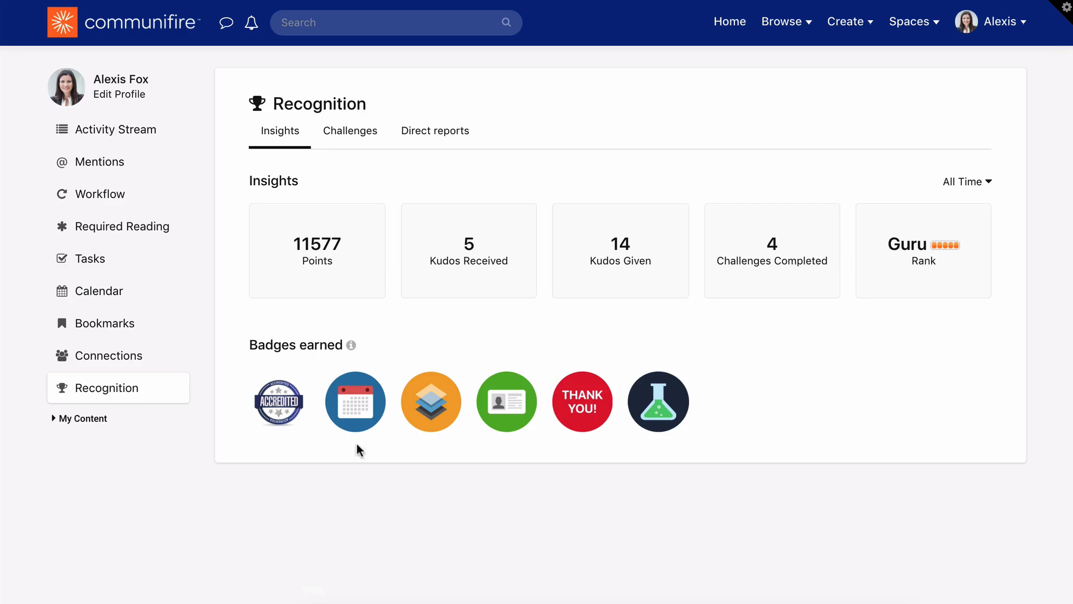
mouse_move(545, 444)
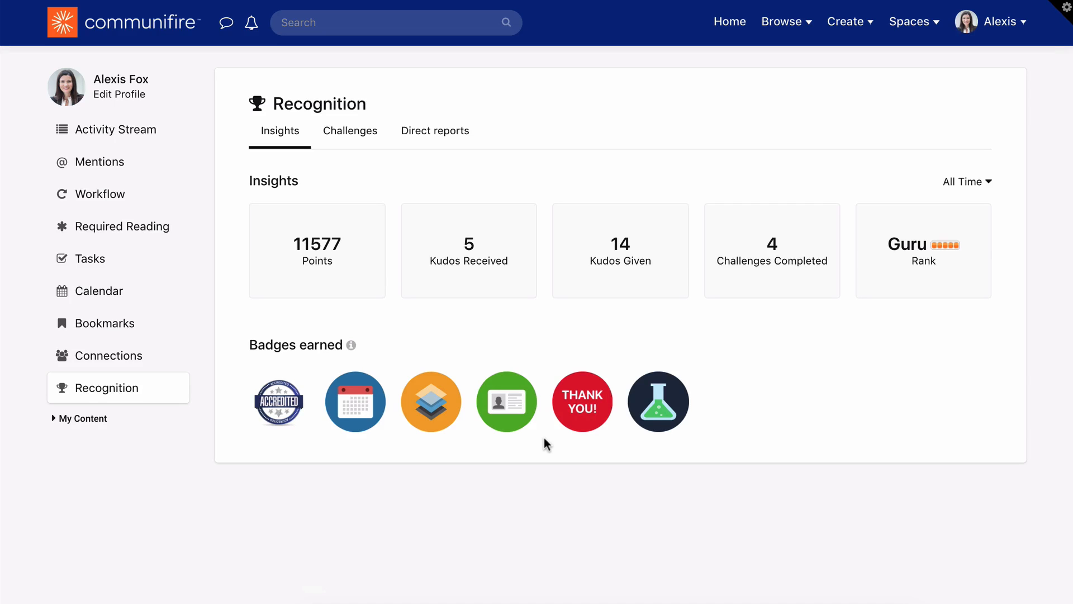
click(350, 131)
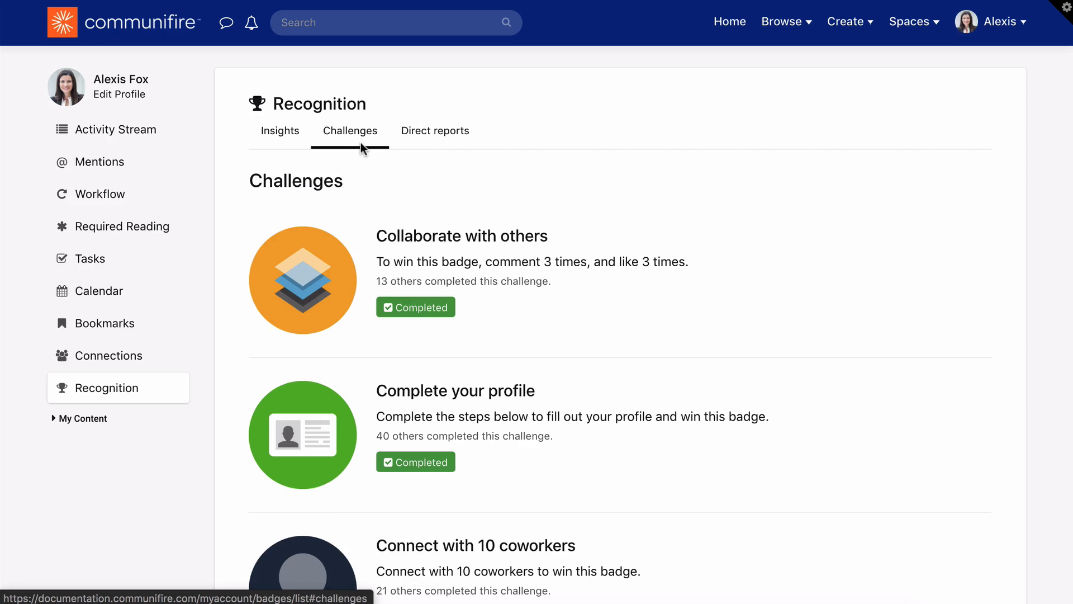
click(435, 131)
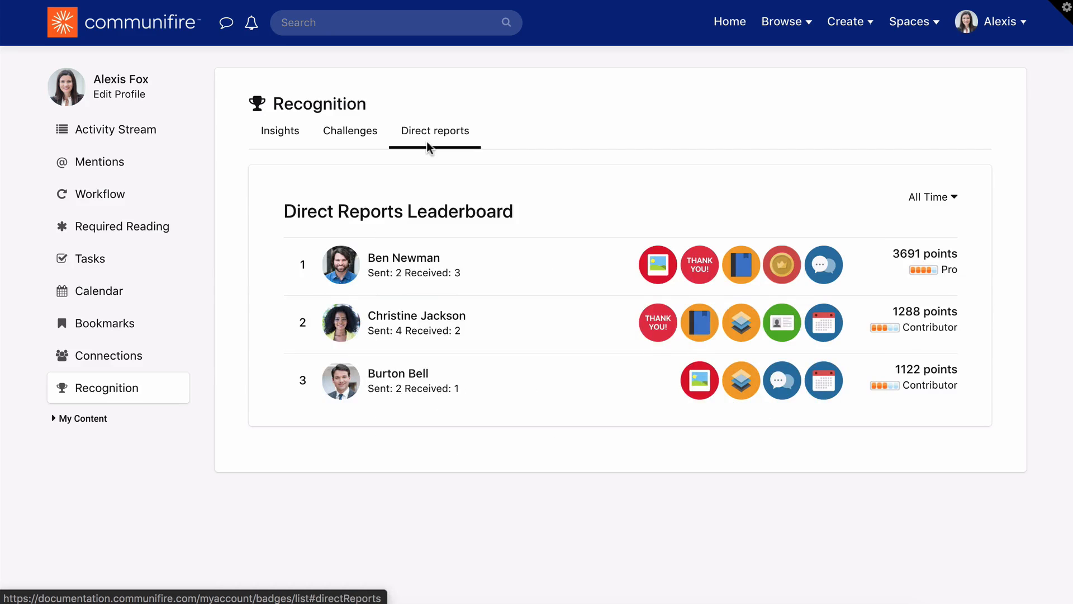